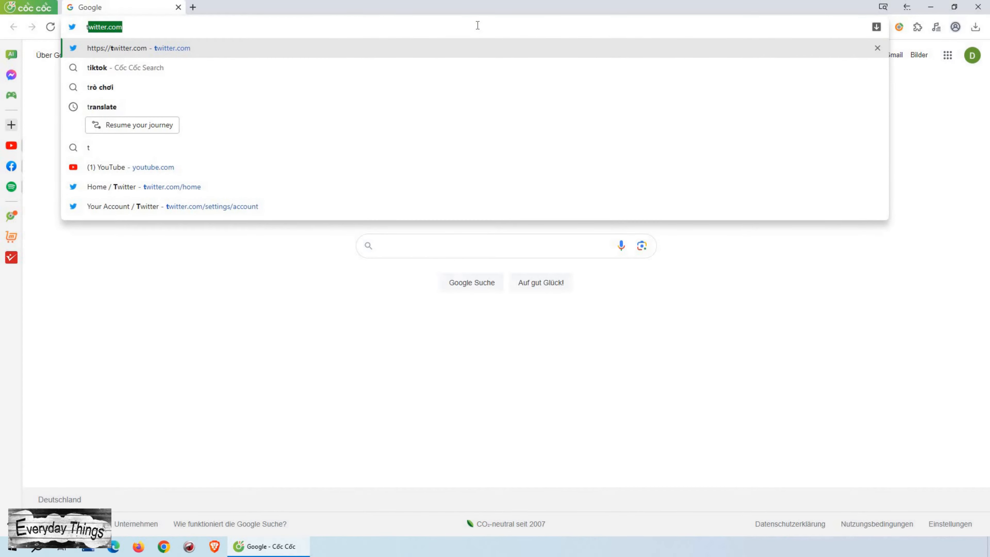
Navigate to twitter.com from the address bar to load the home feed
{"action": "type", "text": "twitter.com/home"}
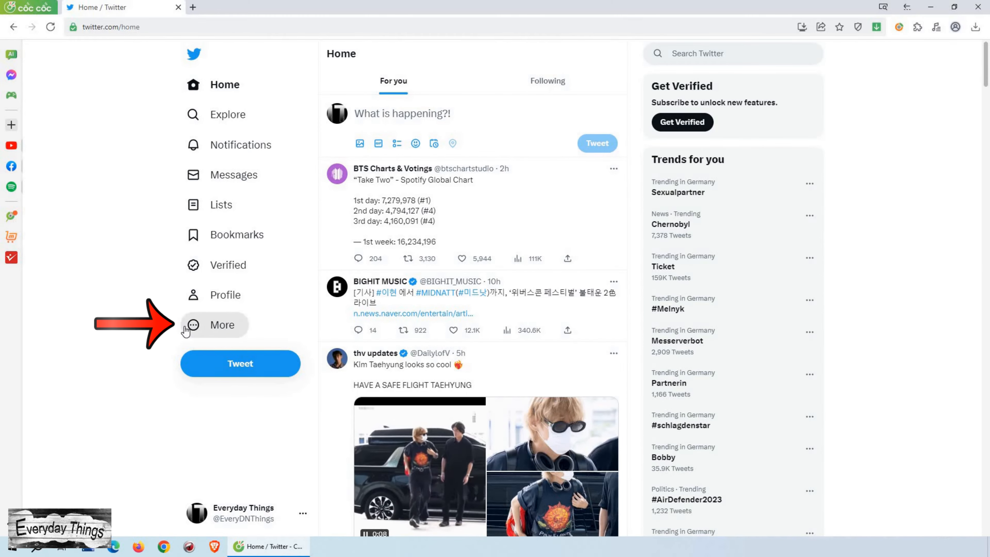
Reach Settings and privacy via More > Settings and Support, landing on Your Account
{"action": "left_click", "coordinate": [222, 323]}
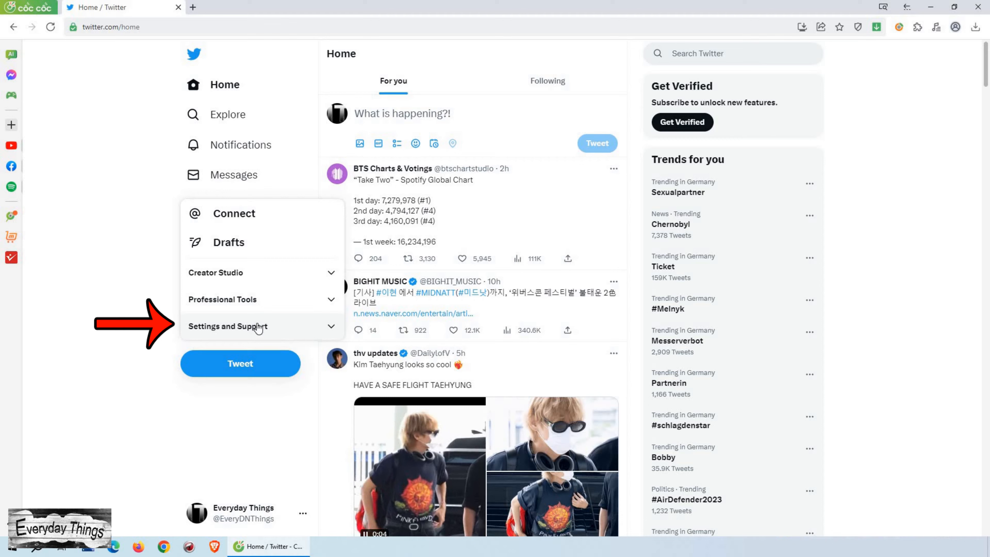
{"action": "left_click", "coordinate": [228, 326]}
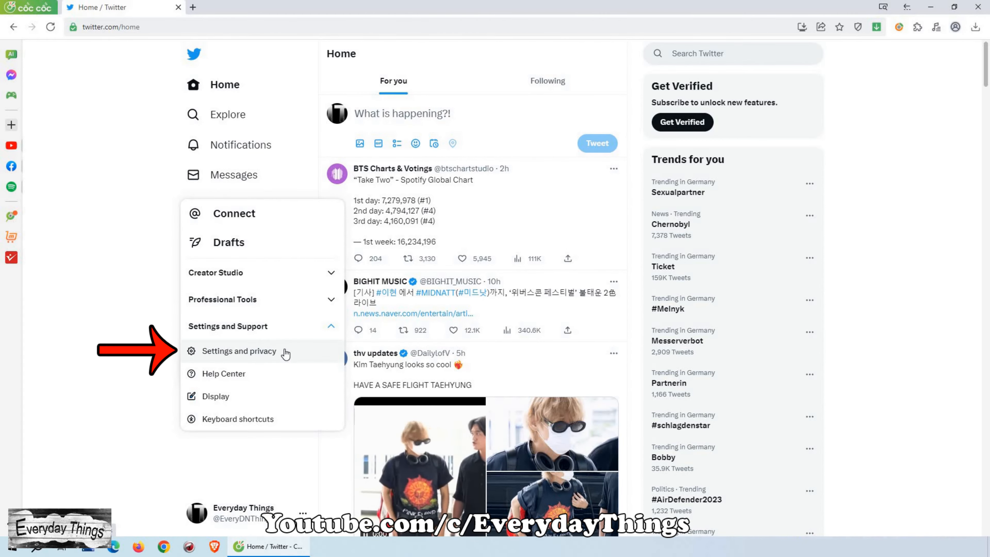
{"action": "left_click", "coordinate": [239, 351]}
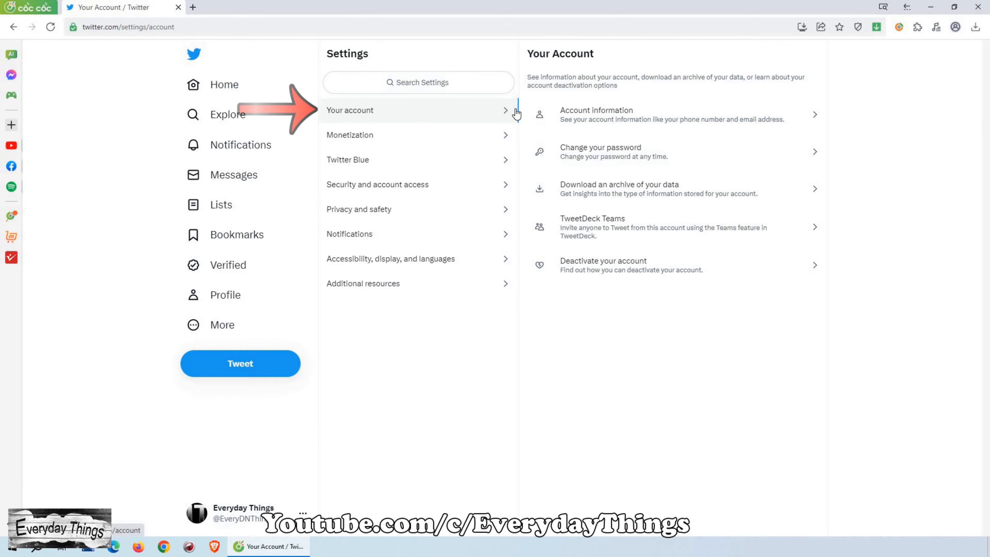
{"action": "mouse_move", "coordinate": [728, 124]}
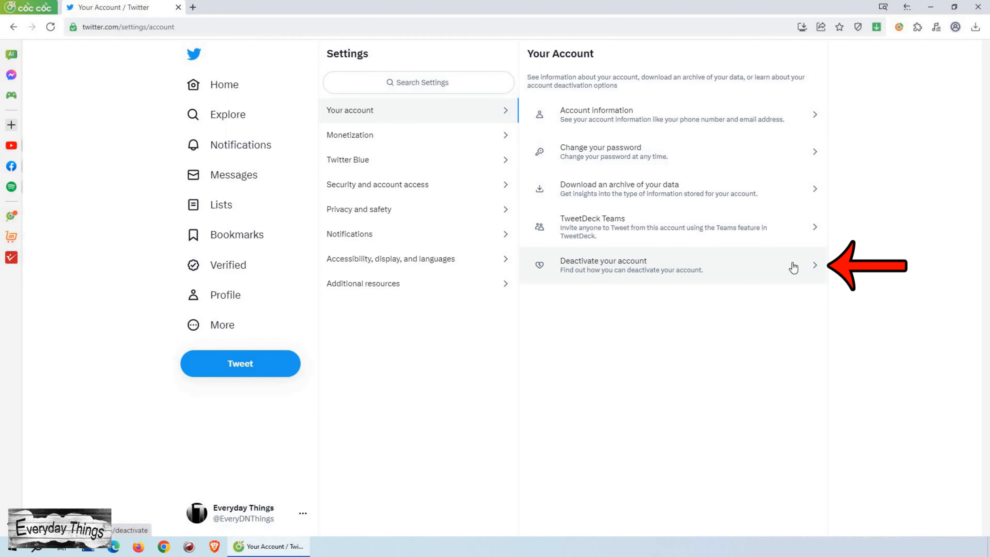
{"action": "mouse_move", "coordinate": [811, 271]}
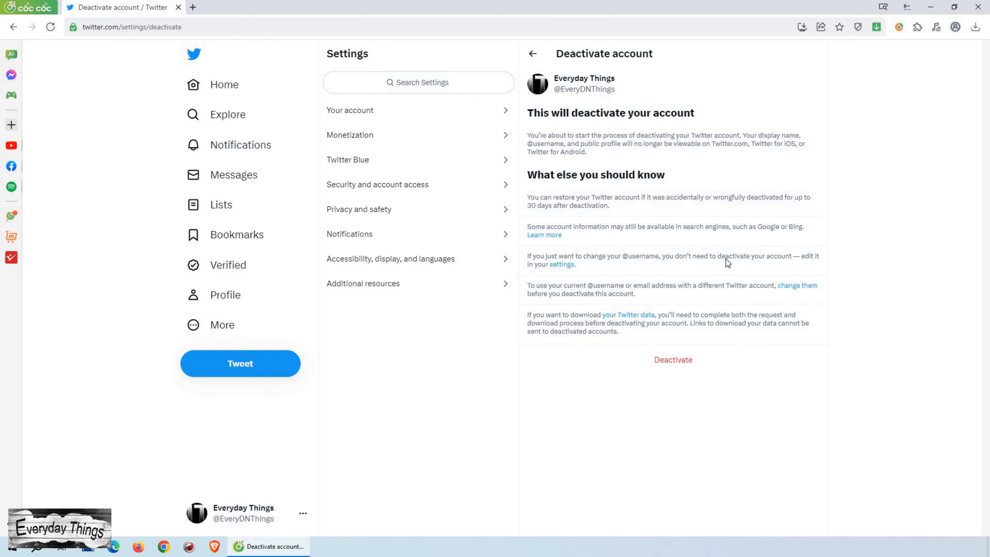
{"action": "mouse_move", "coordinate": [583, 197]}
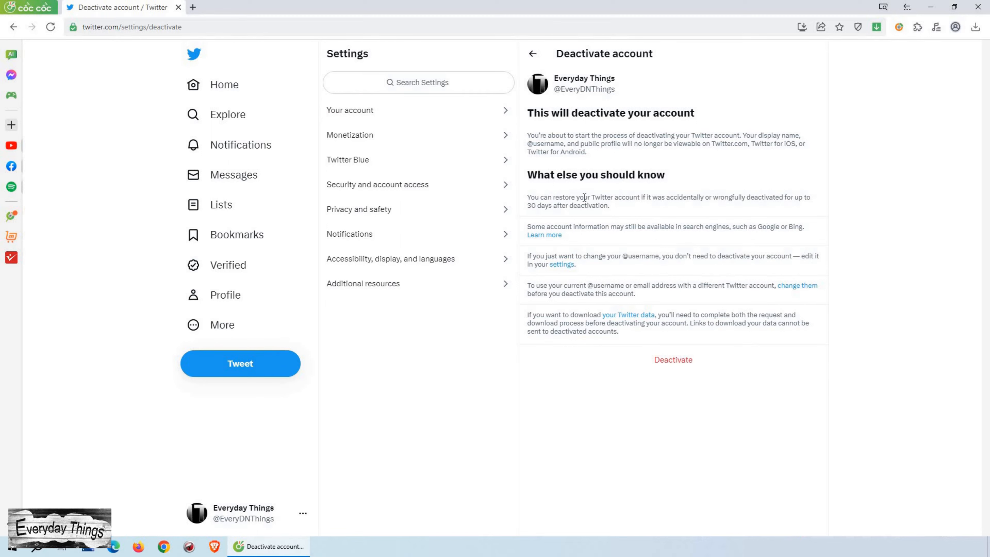
{"action": "mouse_move", "coordinate": [565, 248]}
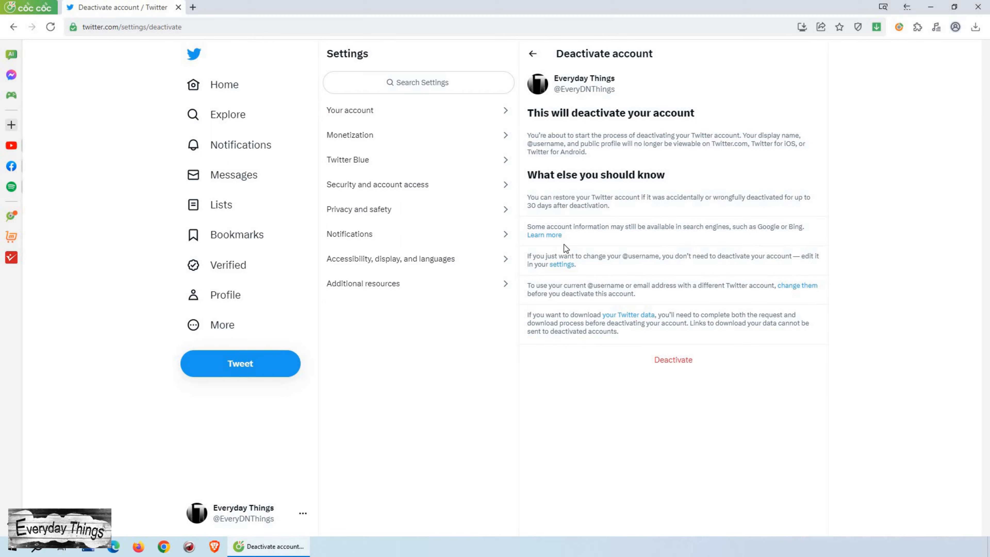
{"action": "mouse_move", "coordinate": [560, 239]}
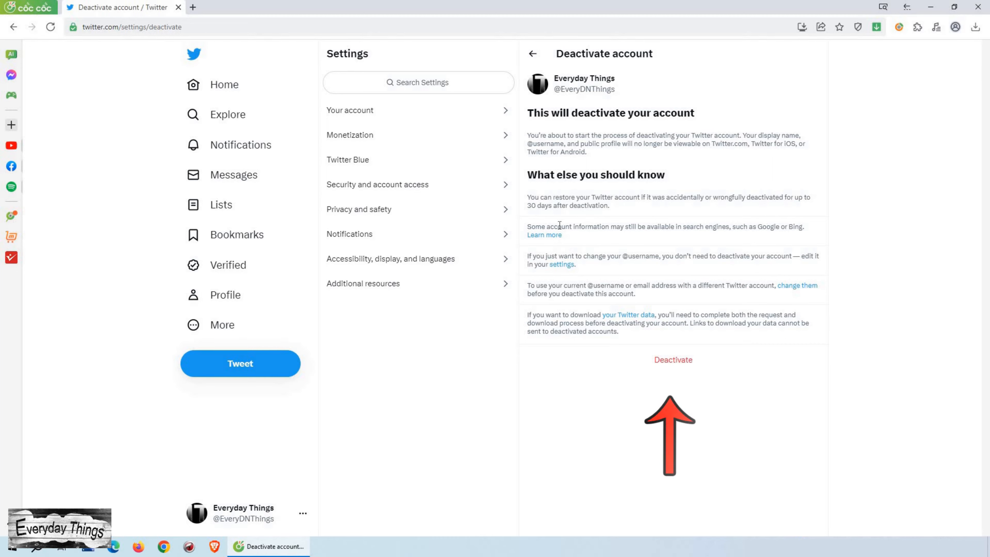
{"action": "mouse_move", "coordinate": [672, 359]}
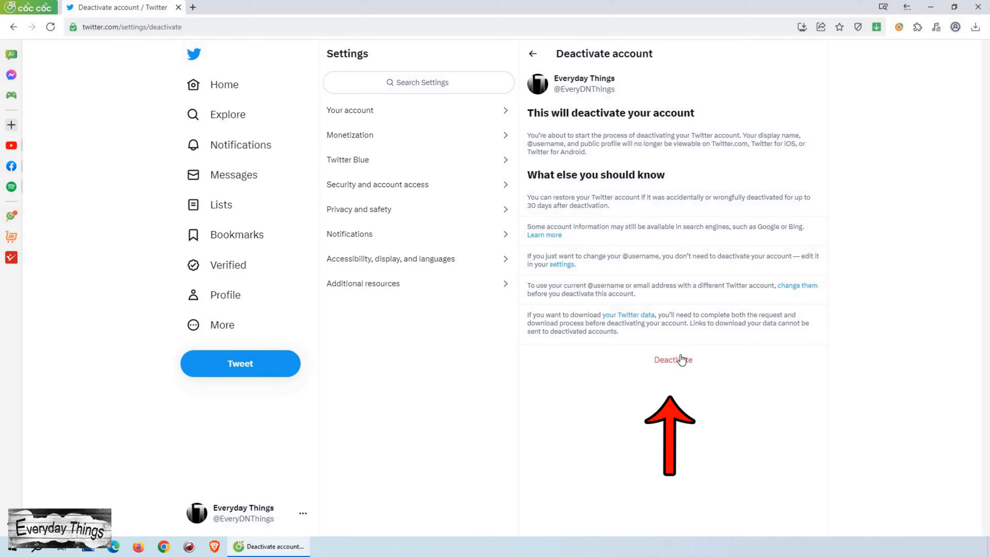
Confirm the red Deactivate link to start the deactivation request
{"action": "left_click", "coordinate": [673, 360]}
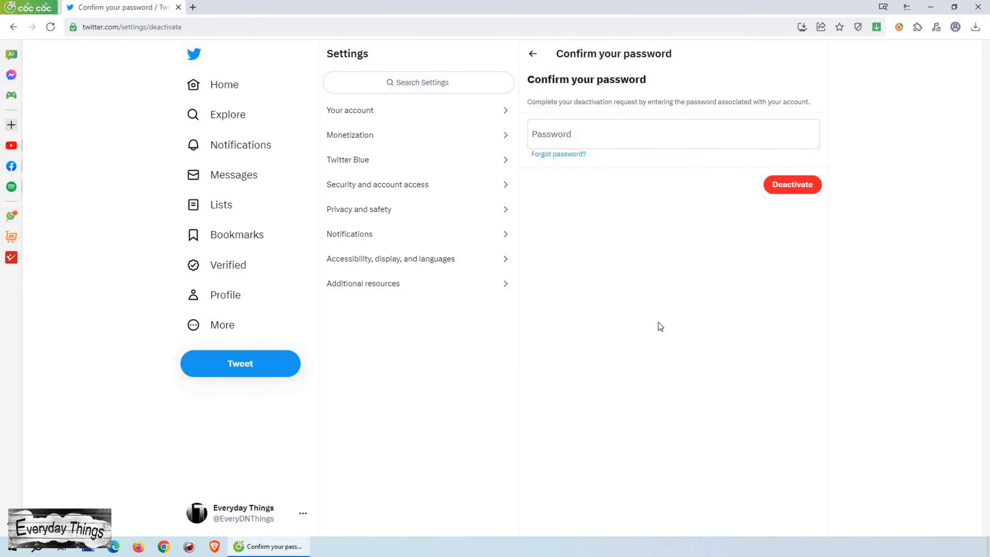
{"action": "mouse_move", "coordinate": [526, 65]}
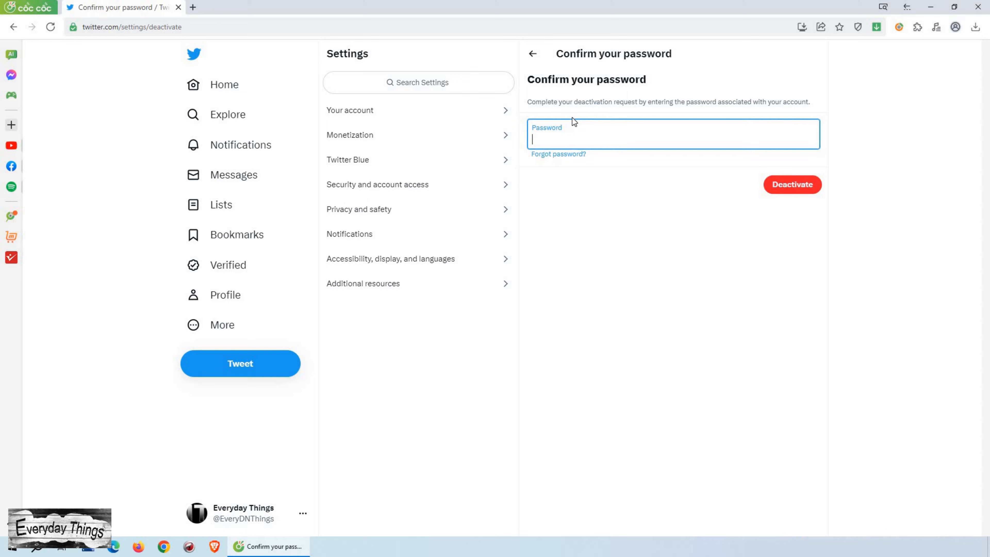
Enter the password and submit Deactivate to reach 'Your account is deactivated'
{"action": "type", "text": "•"}
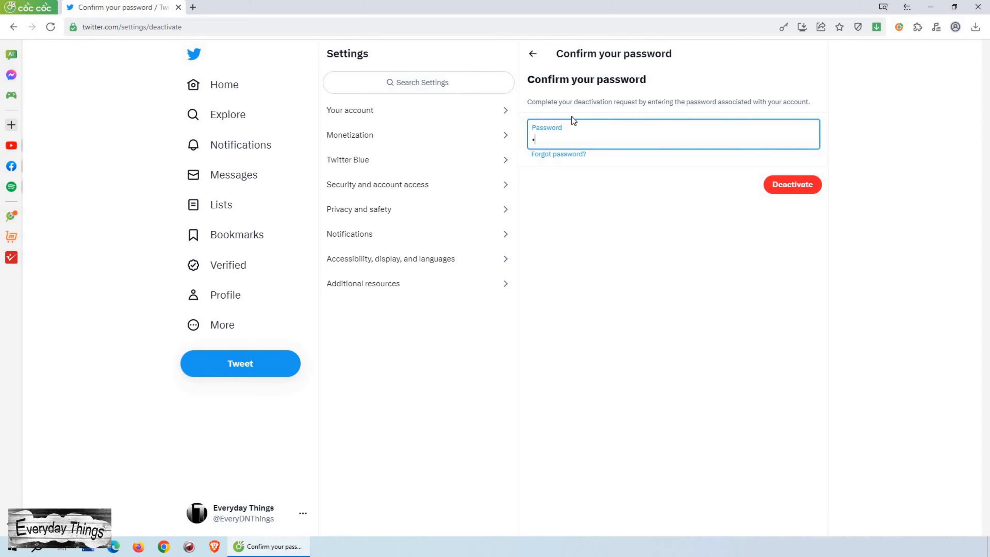
{"action": "left_click", "coordinate": [792, 185]}
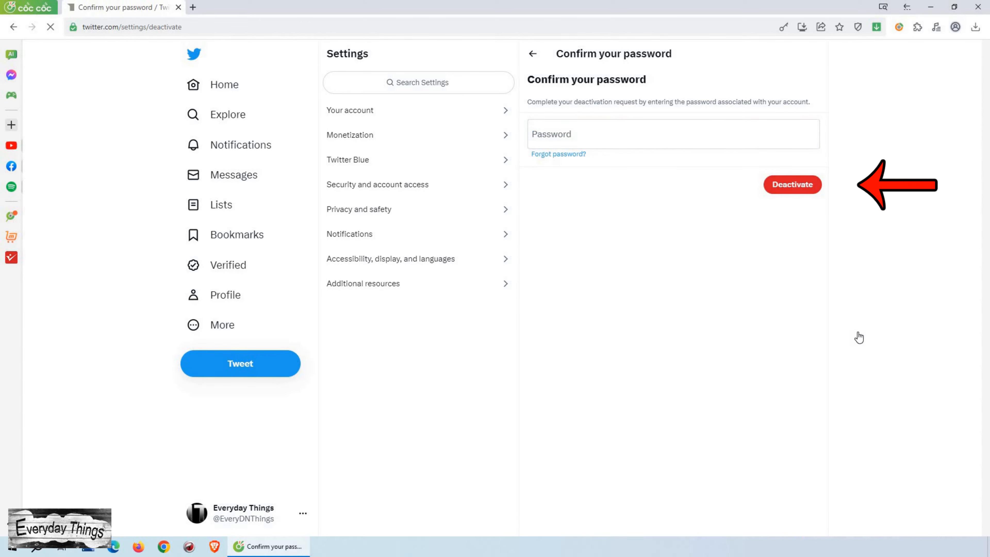
{"action": "left_click", "coordinate": [790, 185]}
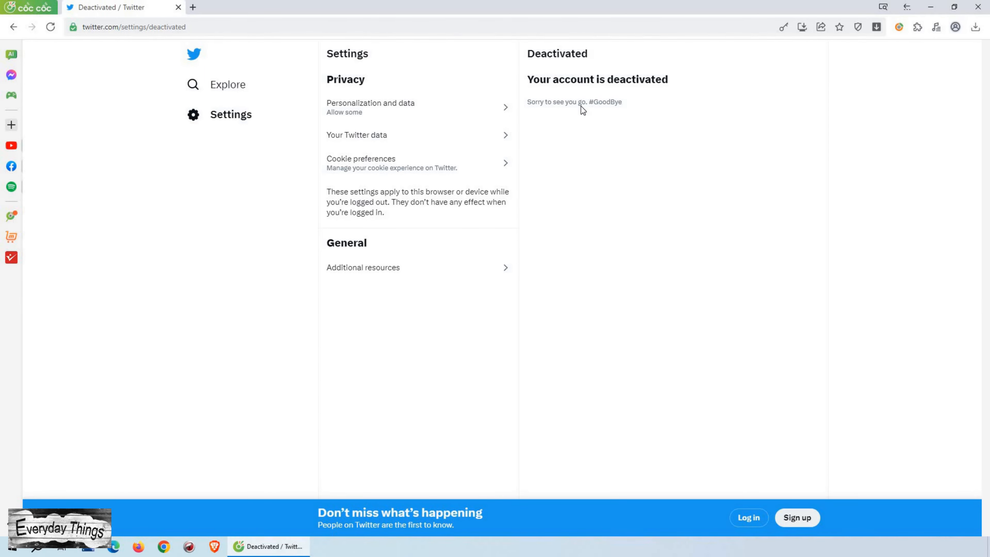
{"action": "mouse_move", "coordinate": [587, 130]}
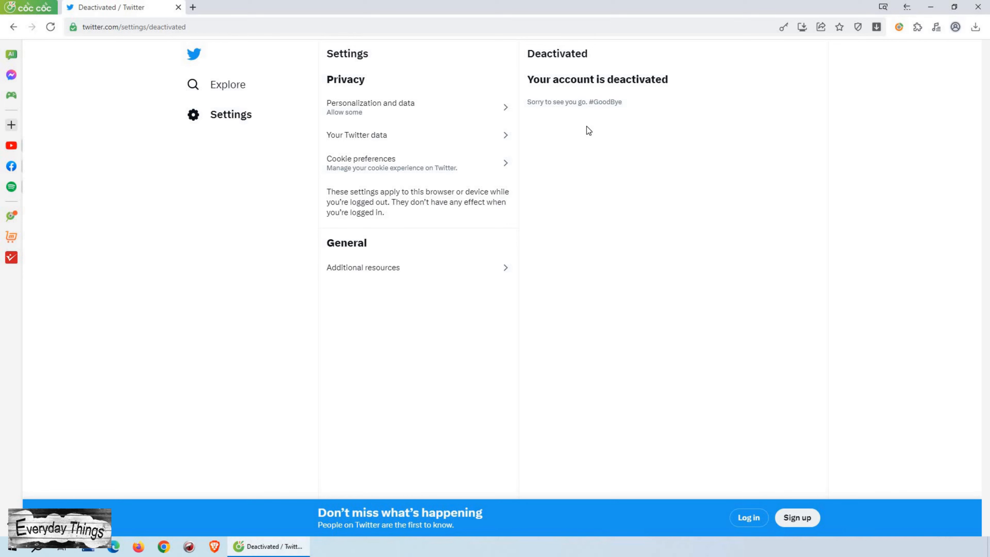
{"action": "mouse_move", "coordinate": [612, 102]}
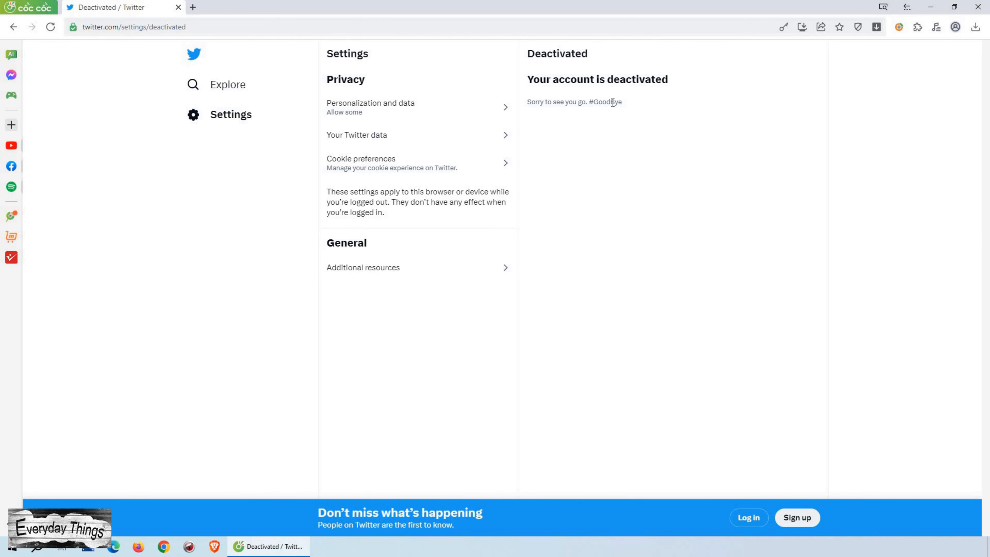
{"action": "mouse_move", "coordinate": [951, 222]}
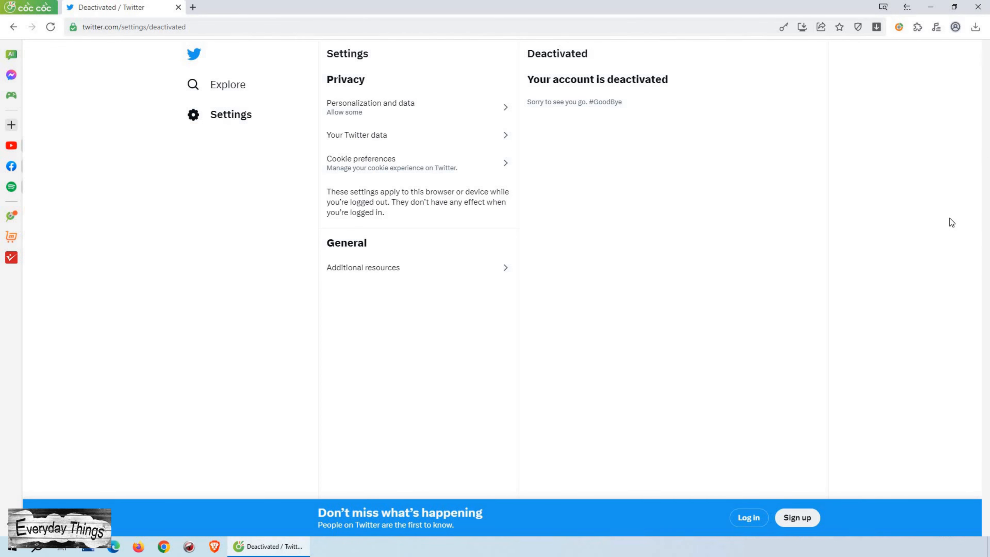